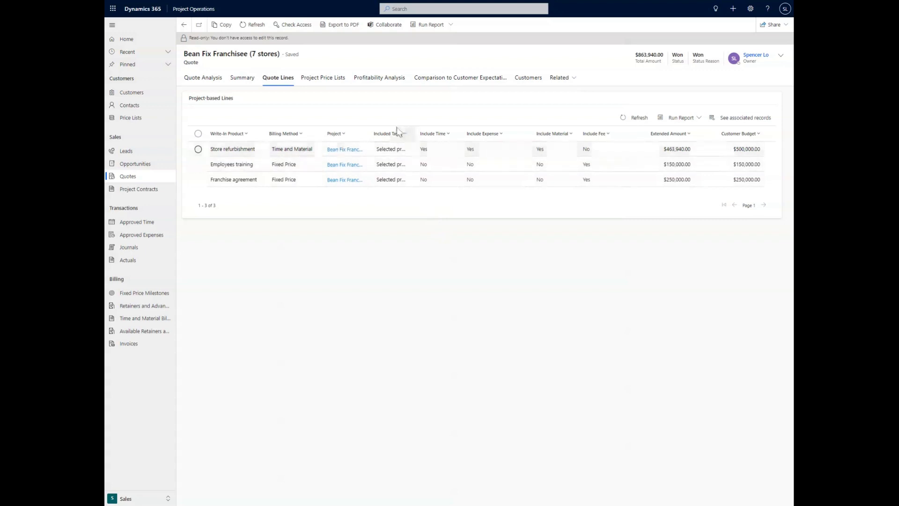
pyautogui.moveTo(455, 207)
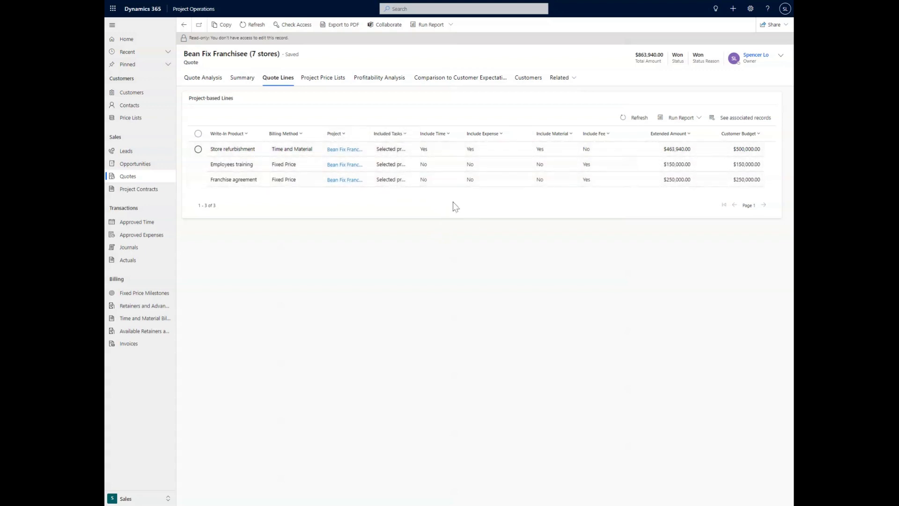
pyautogui.moveTo(435, 133)
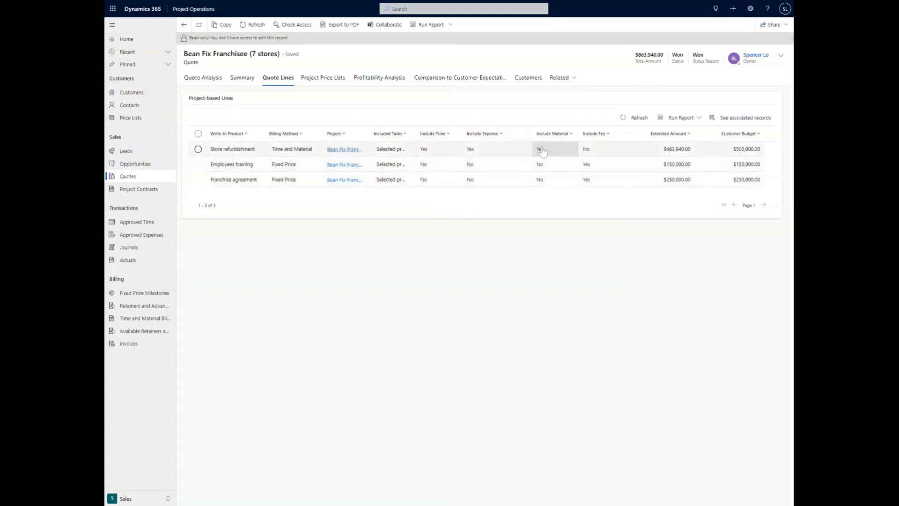
pyautogui.moveTo(592, 141)
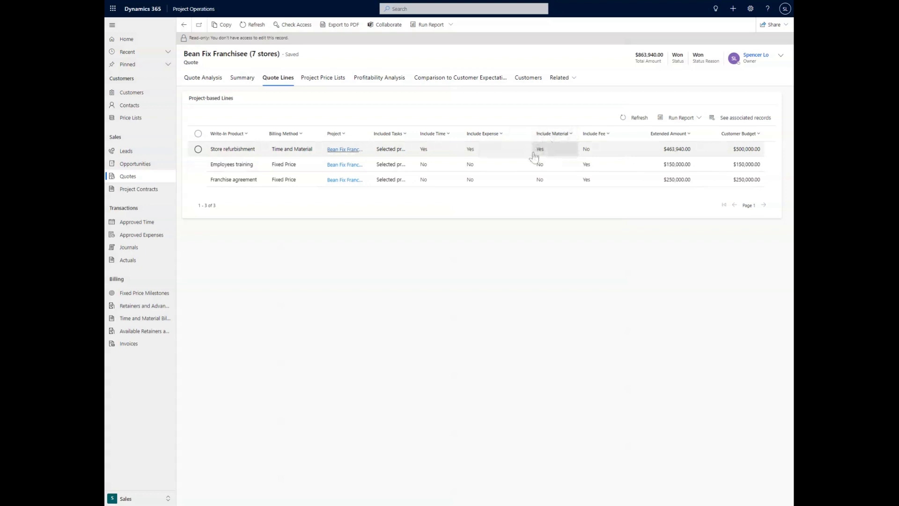
pyautogui.moveTo(687, 178)
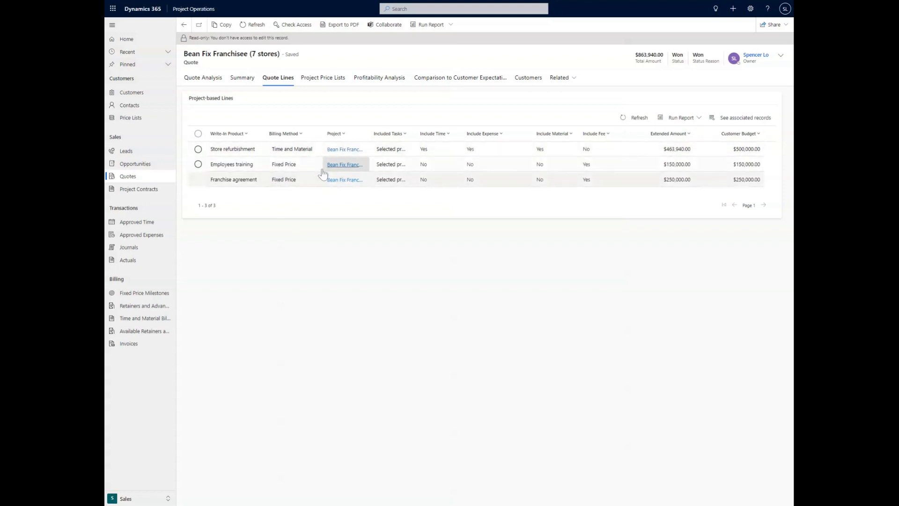
pyautogui.moveTo(469, 163)
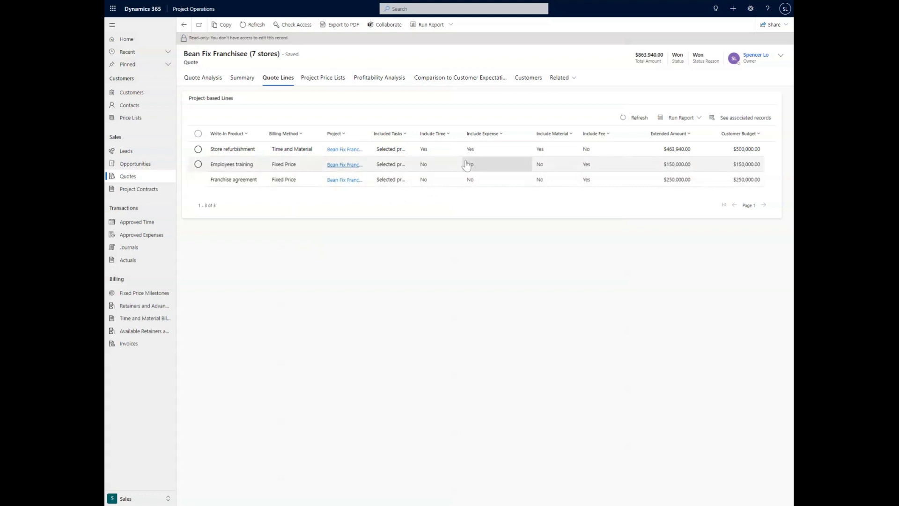
pyautogui.moveTo(593, 179)
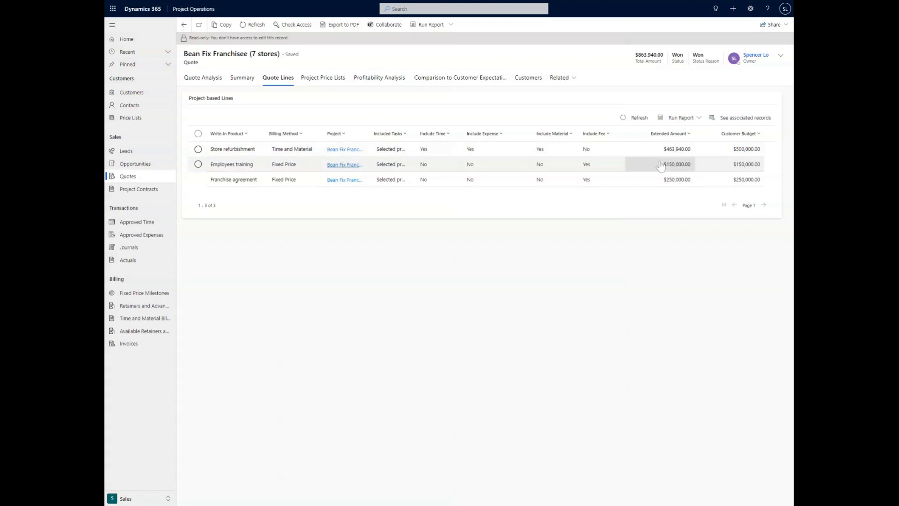
pyautogui.moveTo(722, 167)
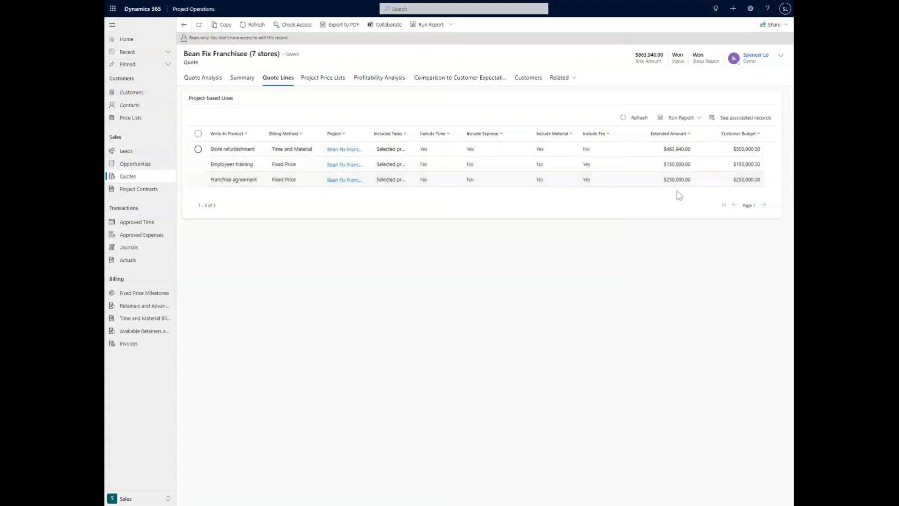
pyautogui.moveTo(570, 253)
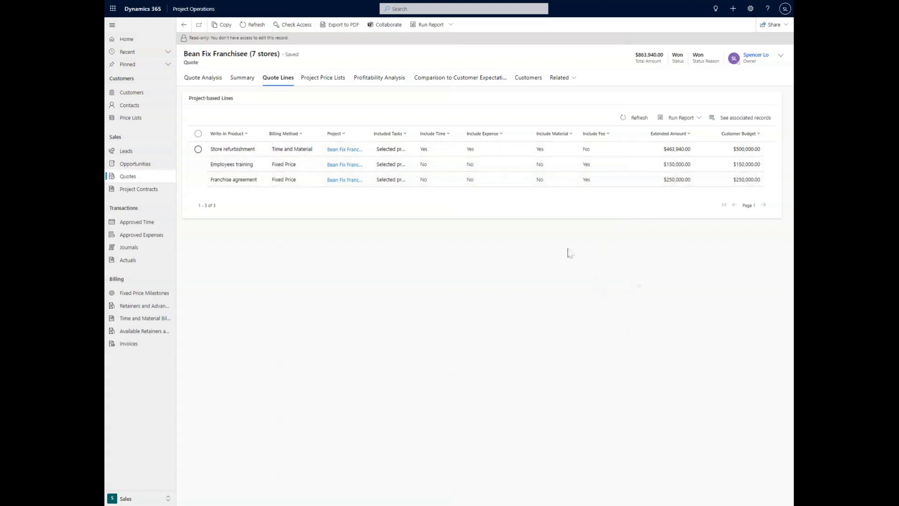
pyautogui.moveTo(544, 248)
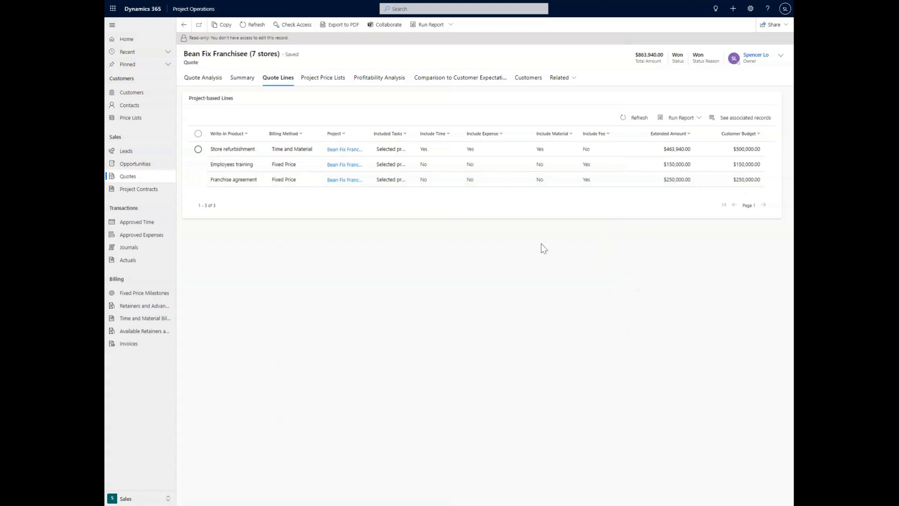
pyautogui.moveTo(629, 214)
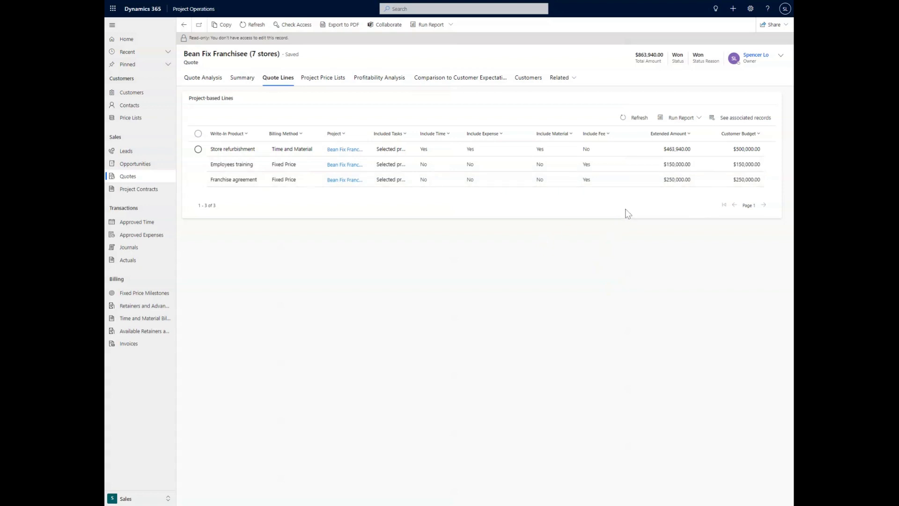
pyautogui.moveTo(623, 213)
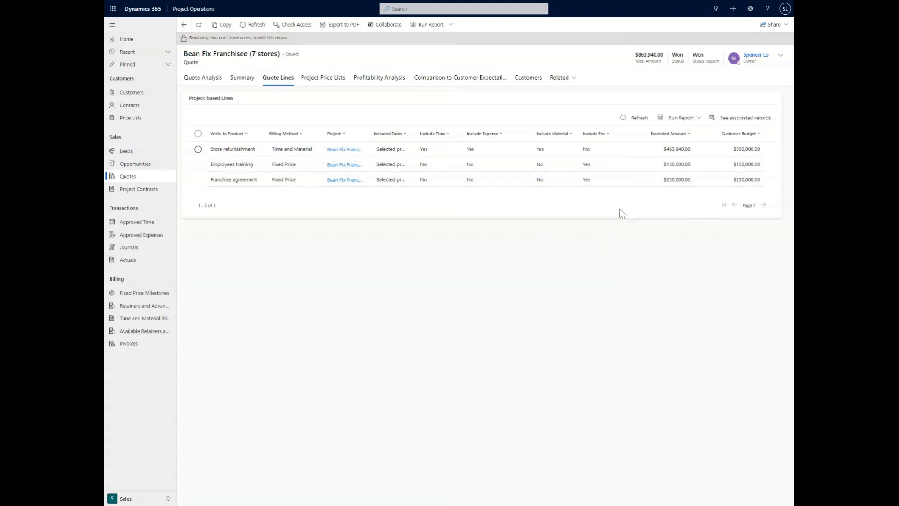
pyautogui.moveTo(454, 215)
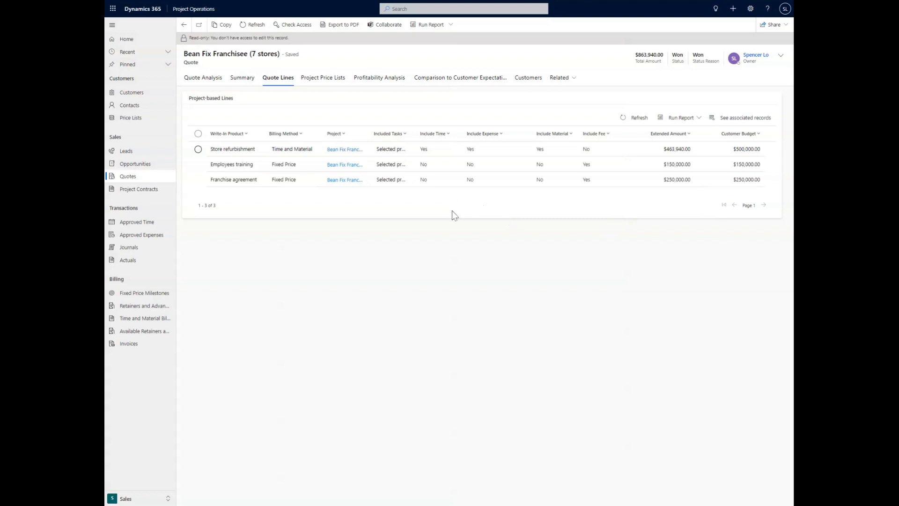
# - Show the quote's Project Price Lists, listing US Bill Rates 2020 in US dollars
pyautogui.click(323, 77)
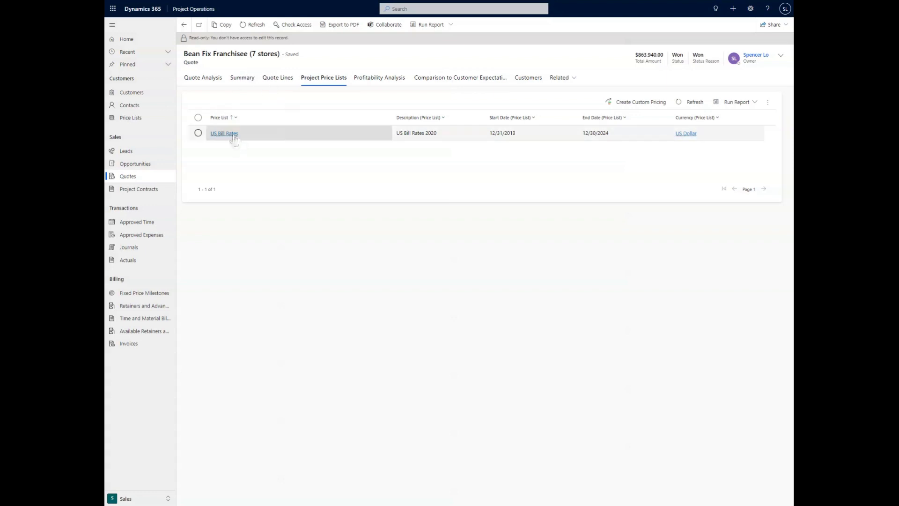
# - Open the US Bill Rates price list record from the quote's price list grid
pyautogui.click(224, 133)
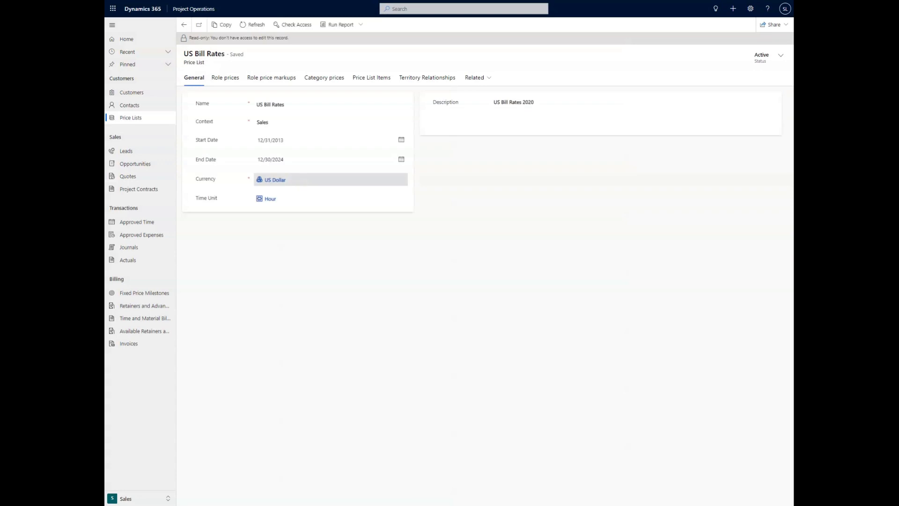
# - Review US Bill Rates hourly role prices, such as Electrician at $190, then the price list items
pyautogui.click(225, 78)
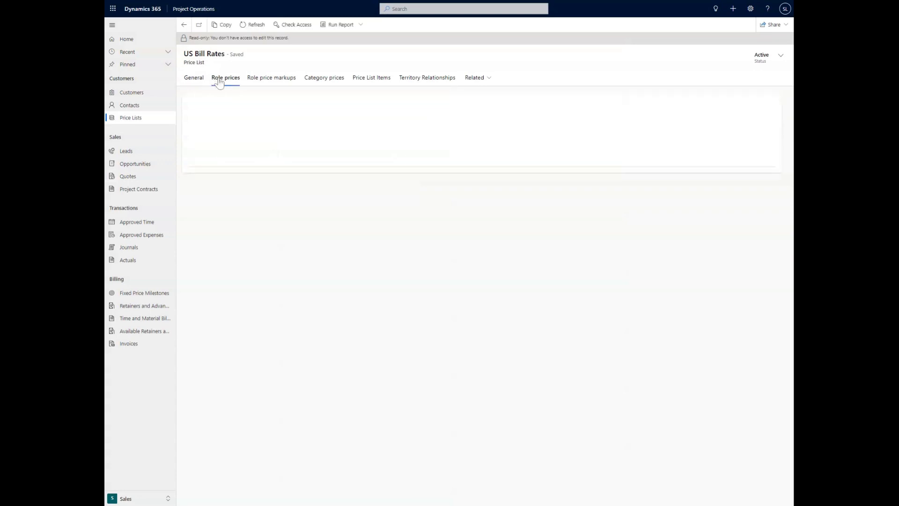
pyautogui.click(225, 77)
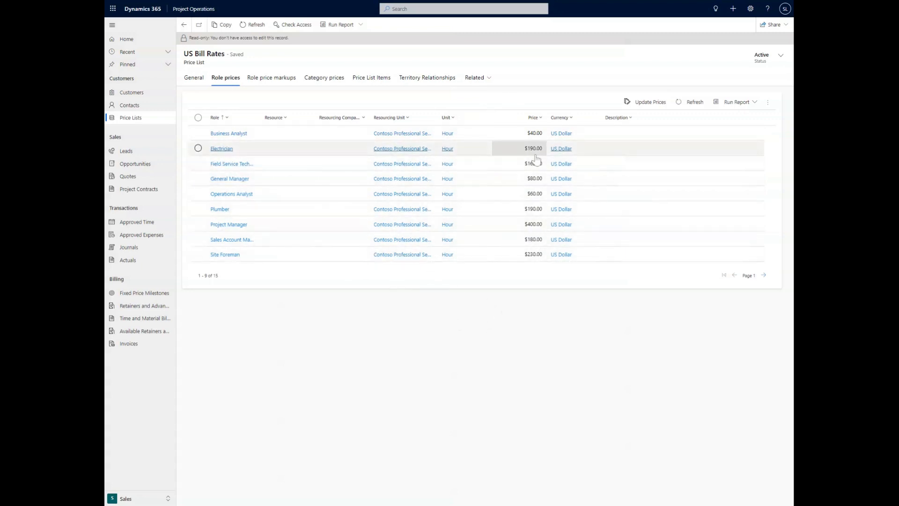
pyautogui.moveTo(447, 148)
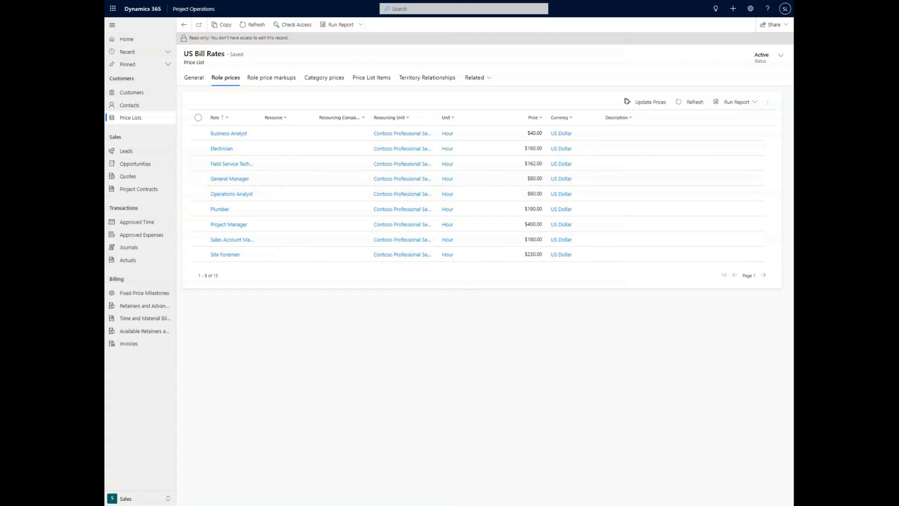
pyautogui.moveTo(526, 281)
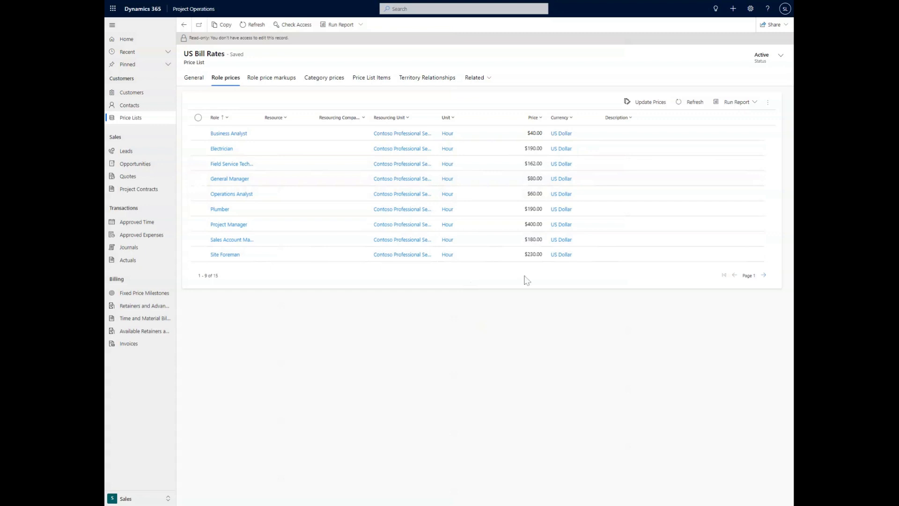
pyautogui.moveTo(534, 281)
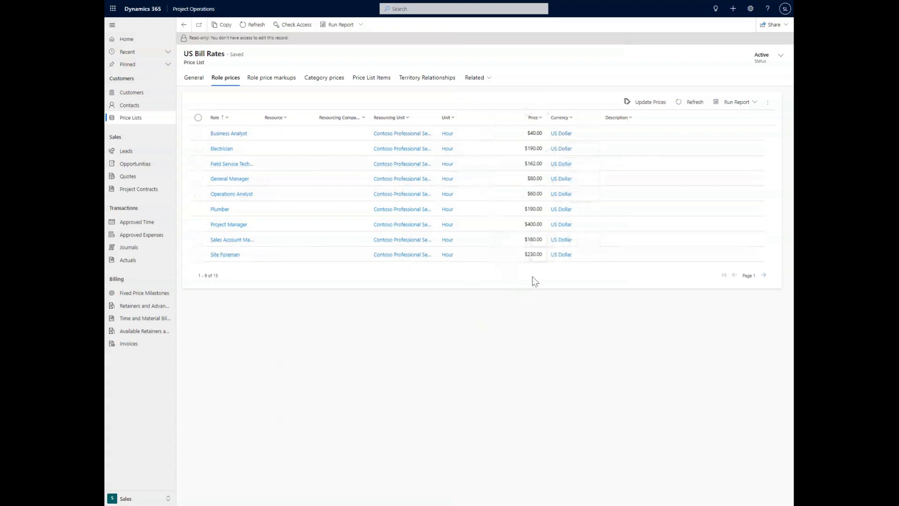
pyautogui.moveTo(525, 277)
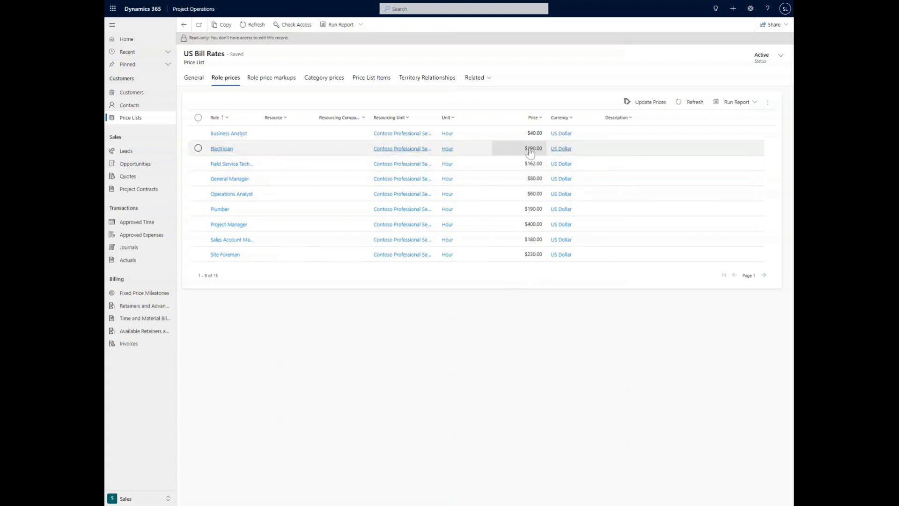
pyautogui.moveTo(465, 149)
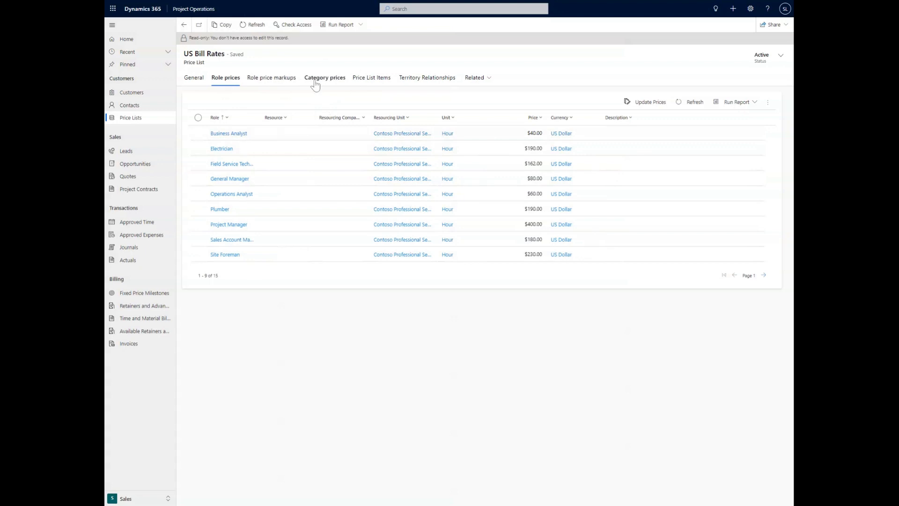
pyautogui.click(372, 77)
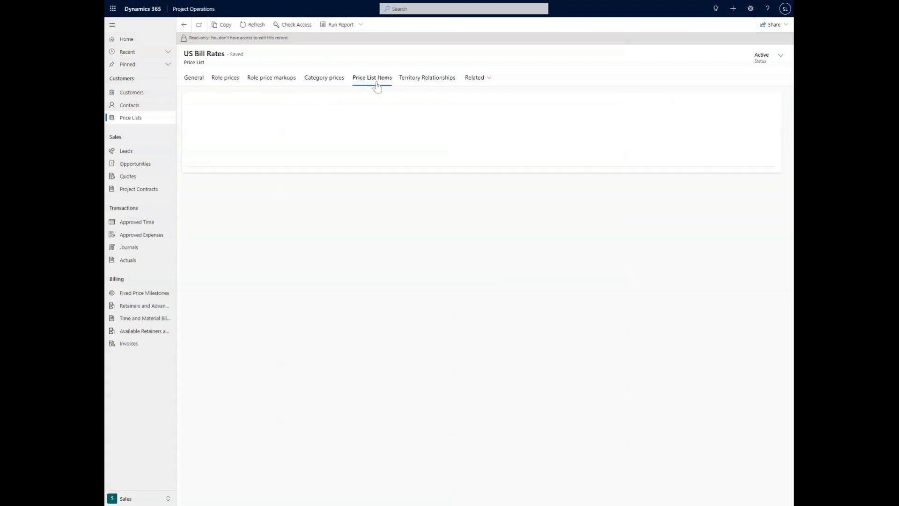
# - Review price list items and expense category prices at cost, then return to the Bean Fix quote
pyautogui.click(372, 77)
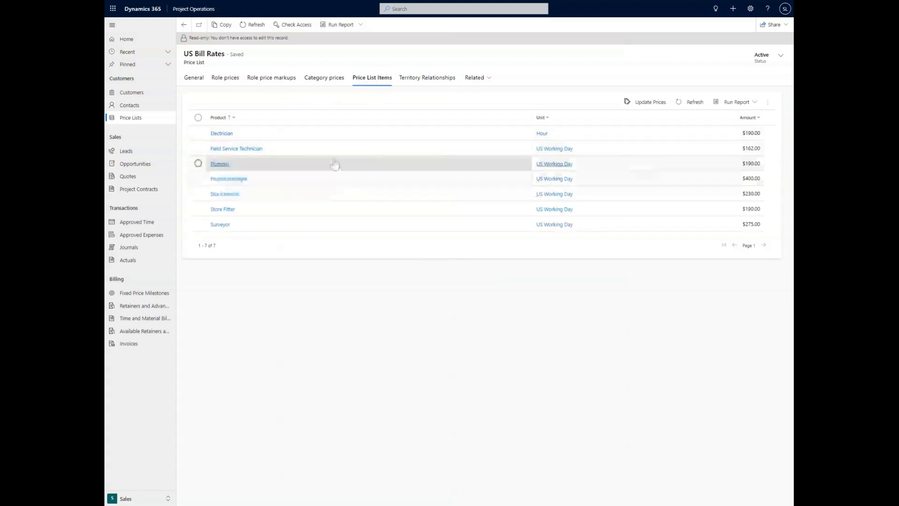
pyautogui.moveTo(220, 224)
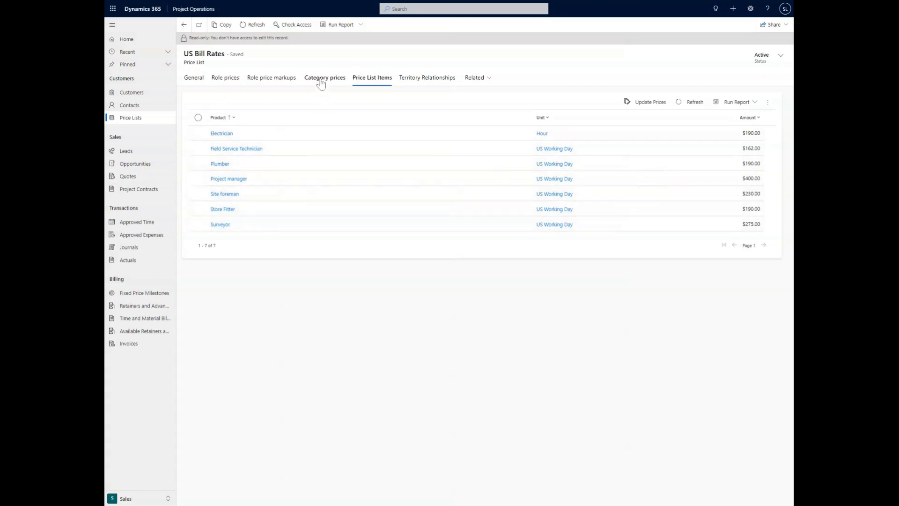
pyautogui.click(325, 77)
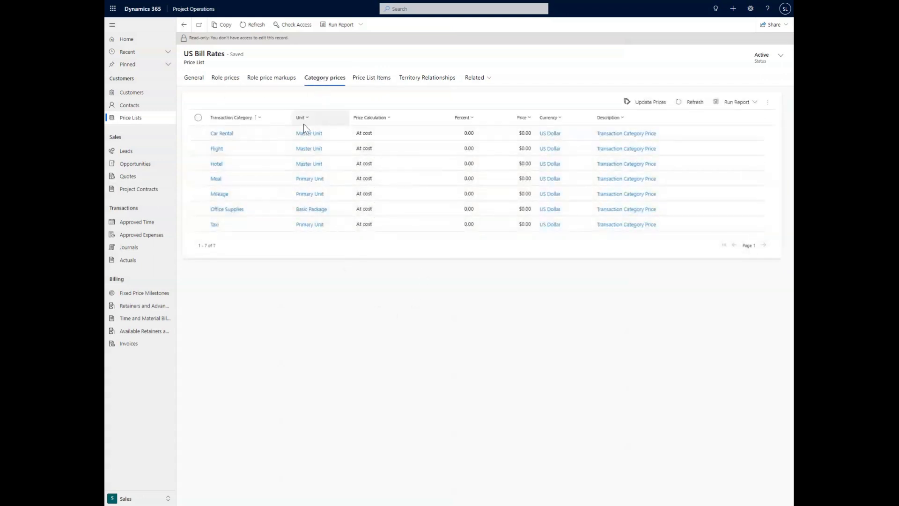
pyautogui.moveTo(361, 138)
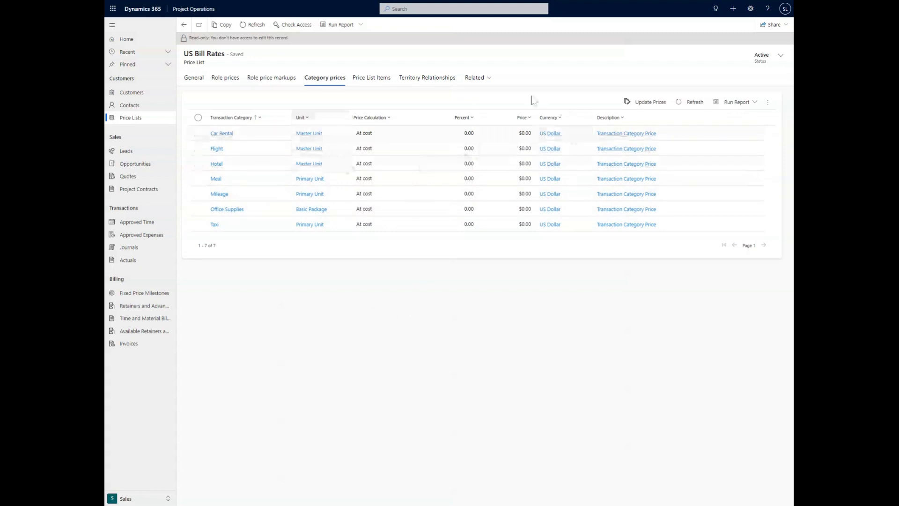
pyautogui.moveTo(238, 145)
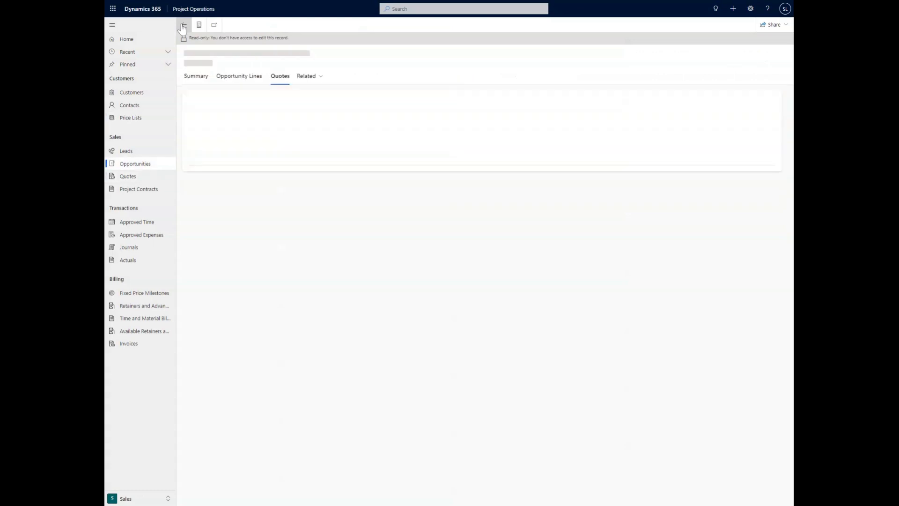
pyautogui.click(184, 24)
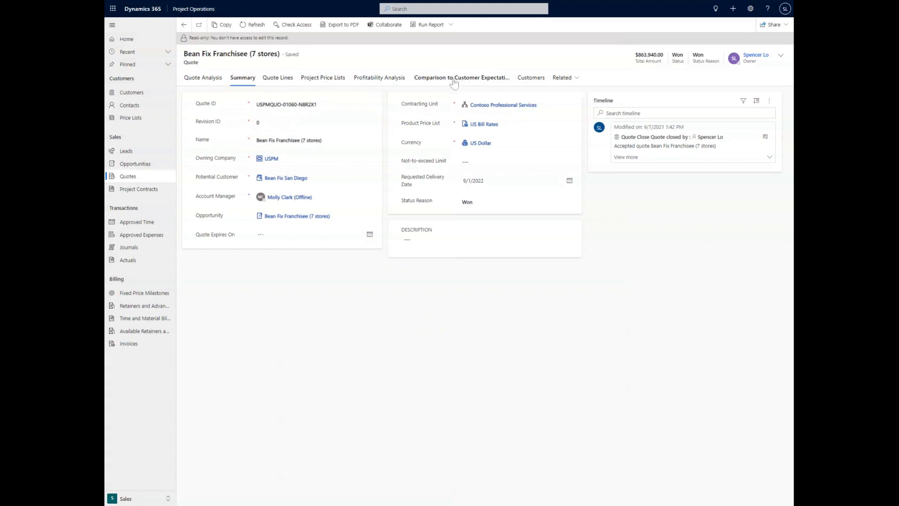
# - Compare the $863,940 quote against the $900,000 budget, then view the 56.50% margin analysis
pyautogui.click(462, 78)
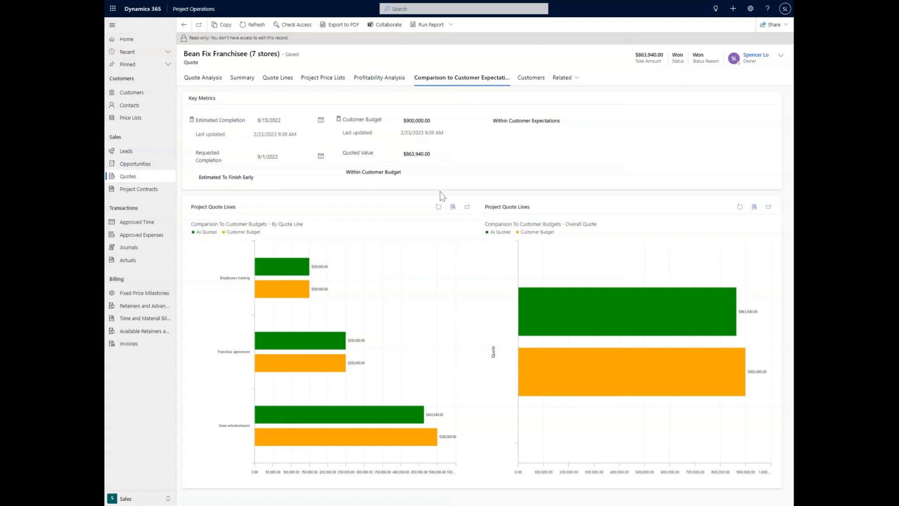
pyautogui.moveTo(412, 202)
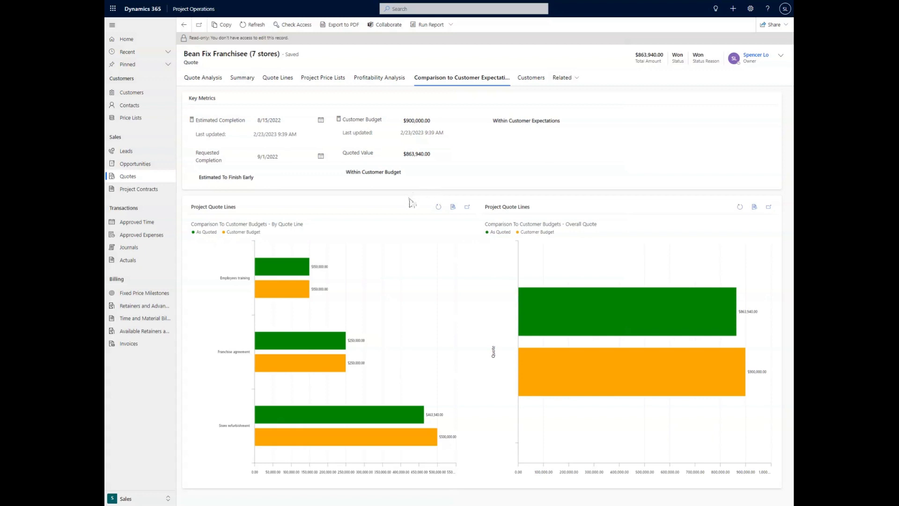
pyautogui.moveTo(422, 202)
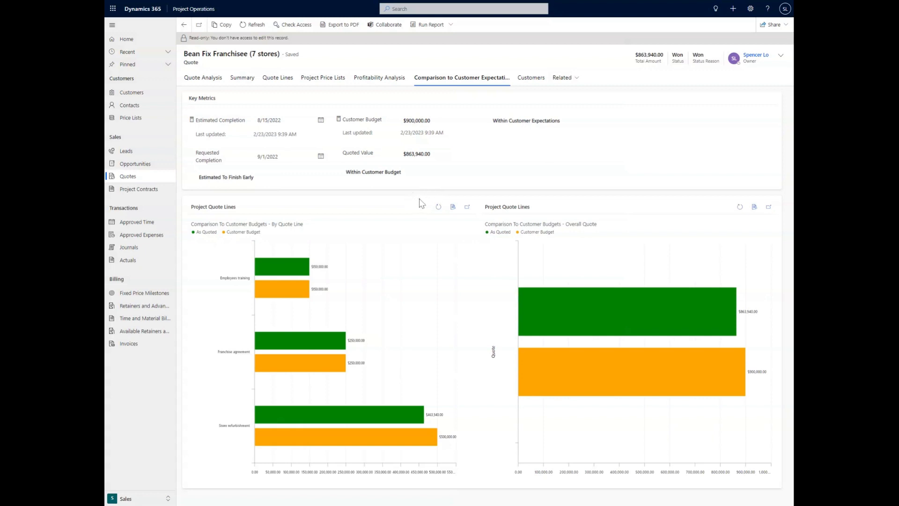
pyautogui.moveTo(419, 204)
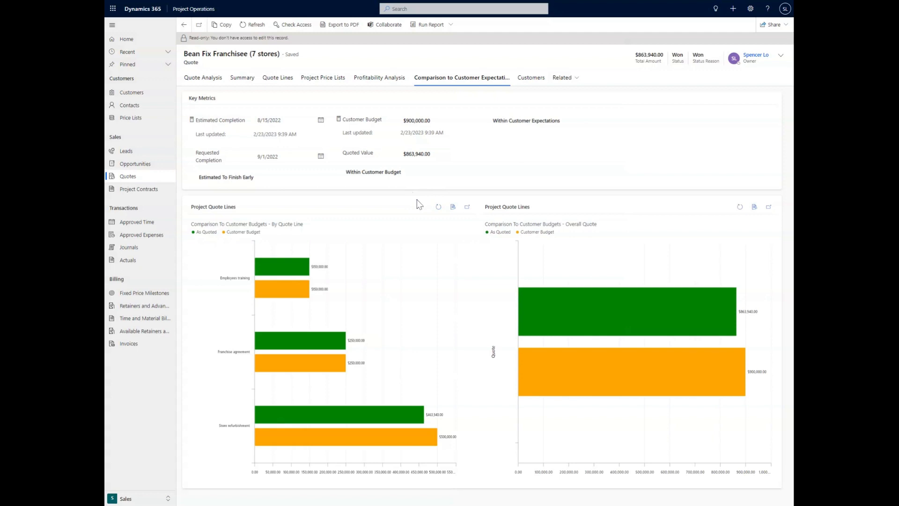
pyautogui.moveTo(400, 222)
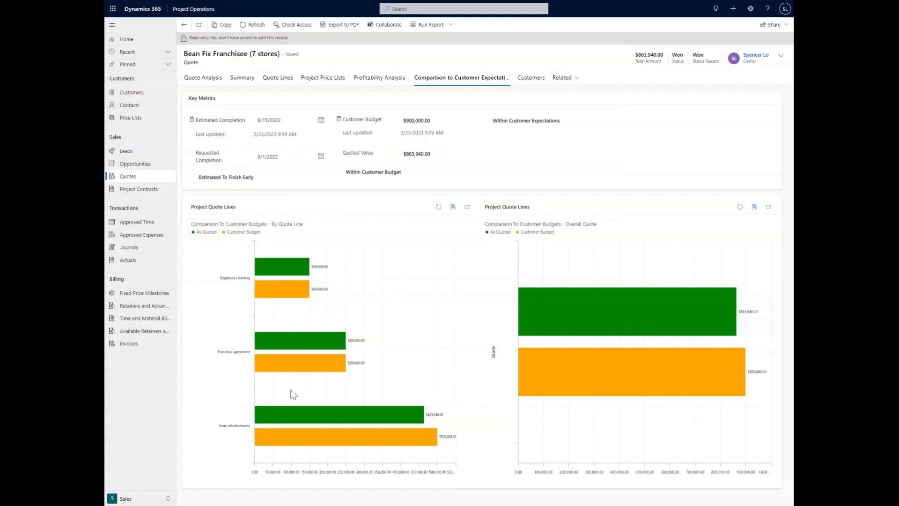
pyautogui.moveTo(316, 414)
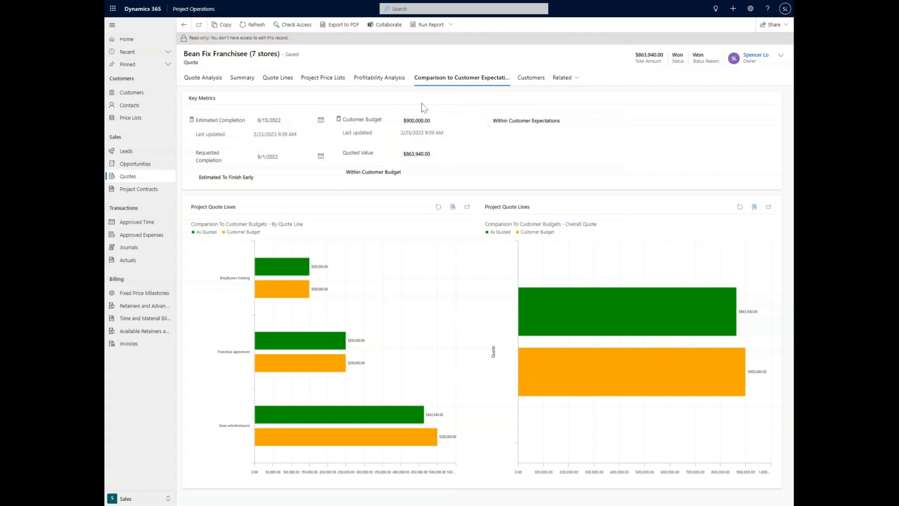
pyautogui.moveTo(479, 136)
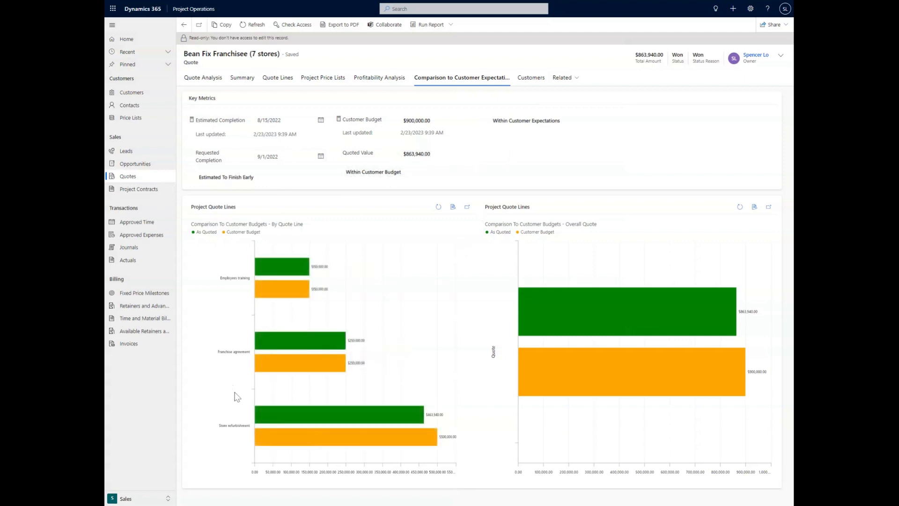
pyautogui.moveTo(224, 390)
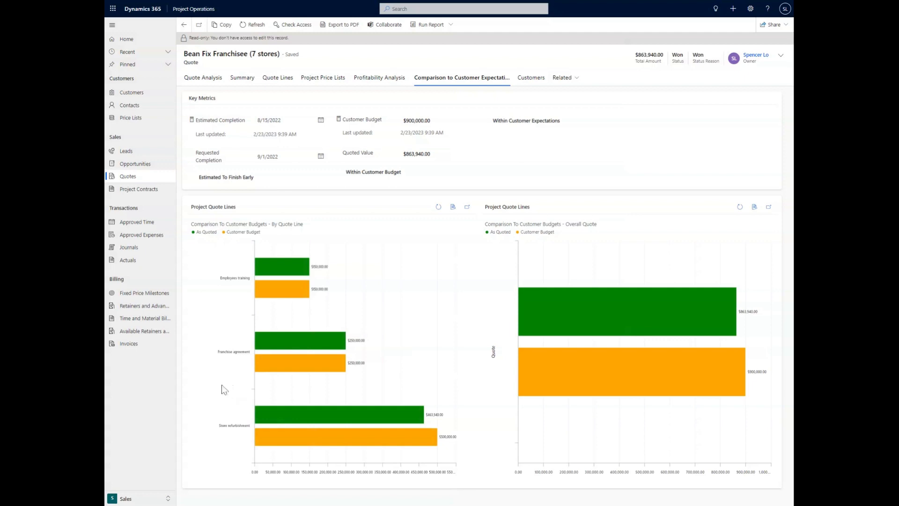
pyautogui.moveTo(203, 77)
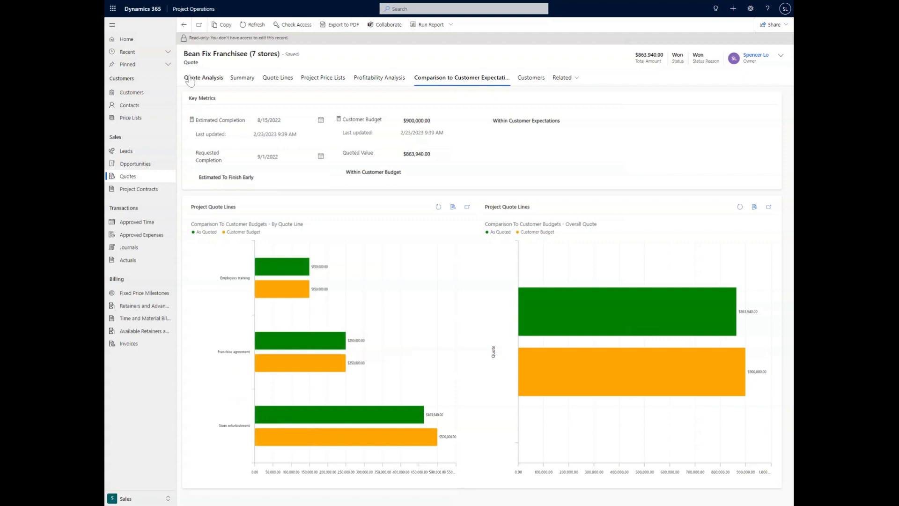
pyautogui.click(203, 77)
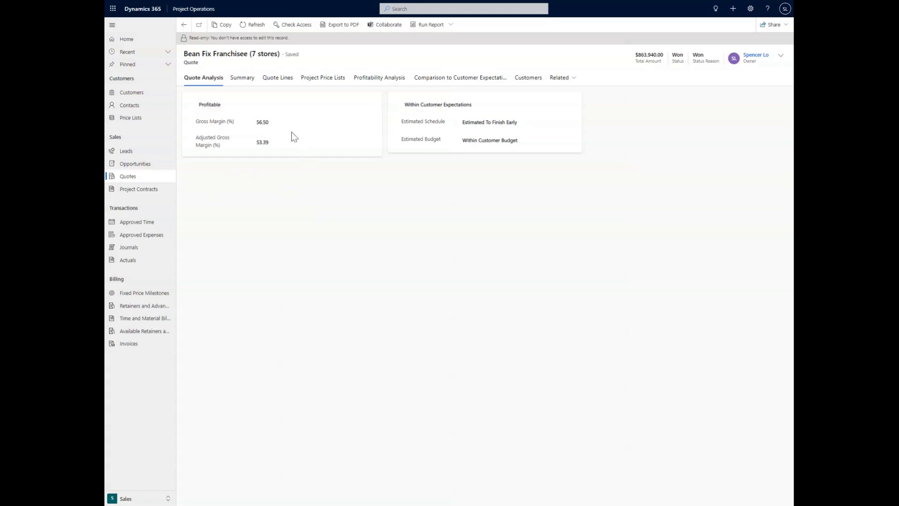
pyautogui.moveTo(338, 175)
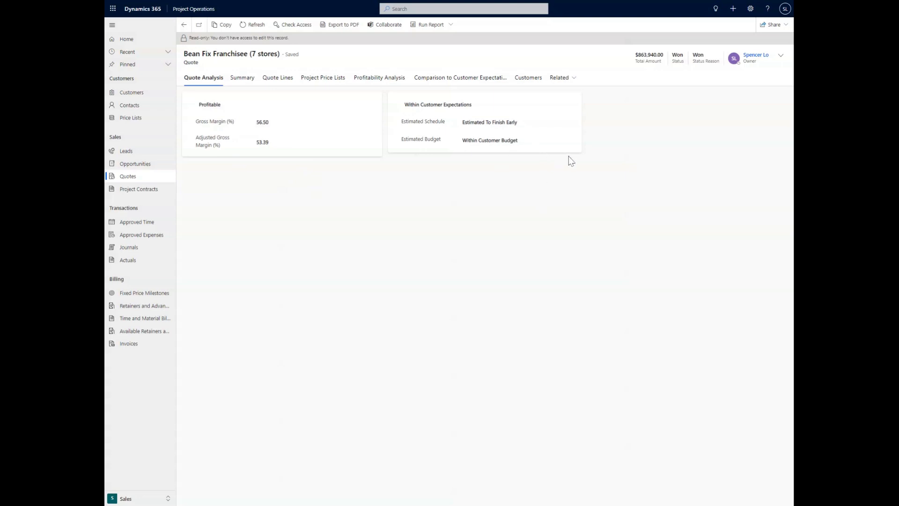
pyautogui.moveTo(522, 170)
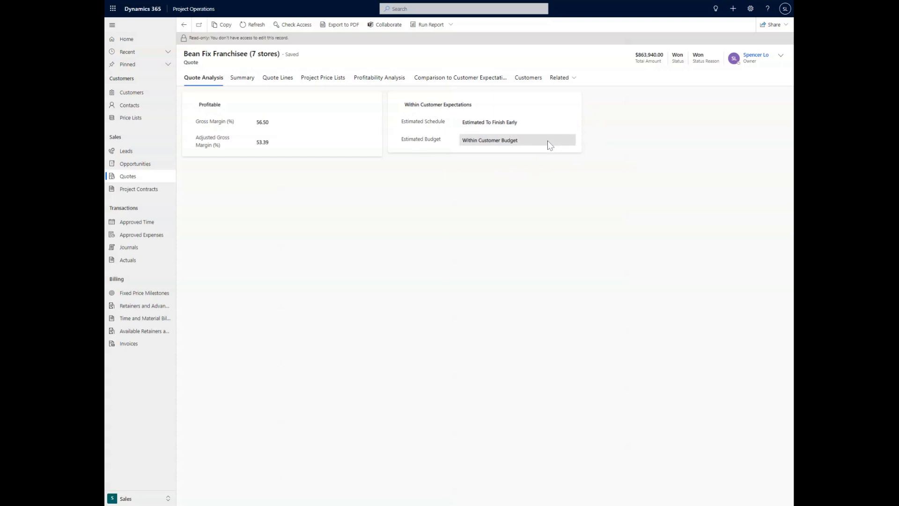
pyautogui.moveTo(637, 192)
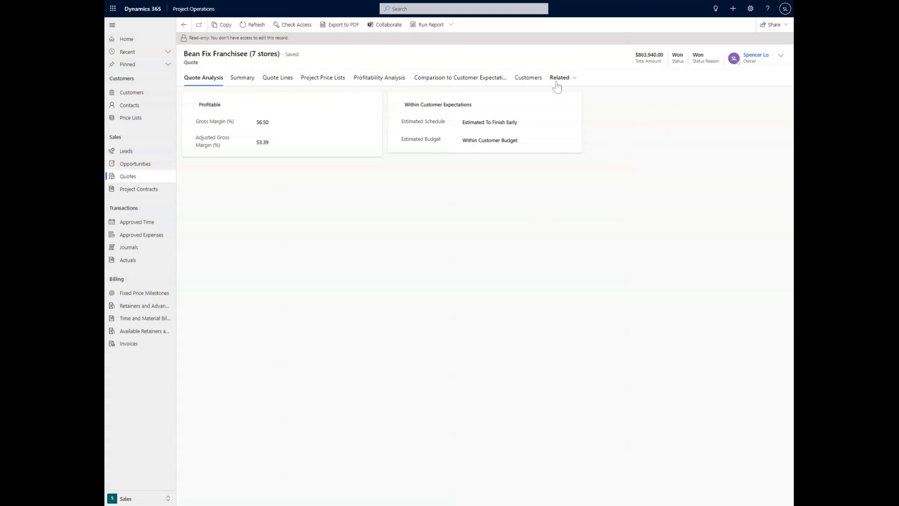
pyautogui.moveTo(495, 93)
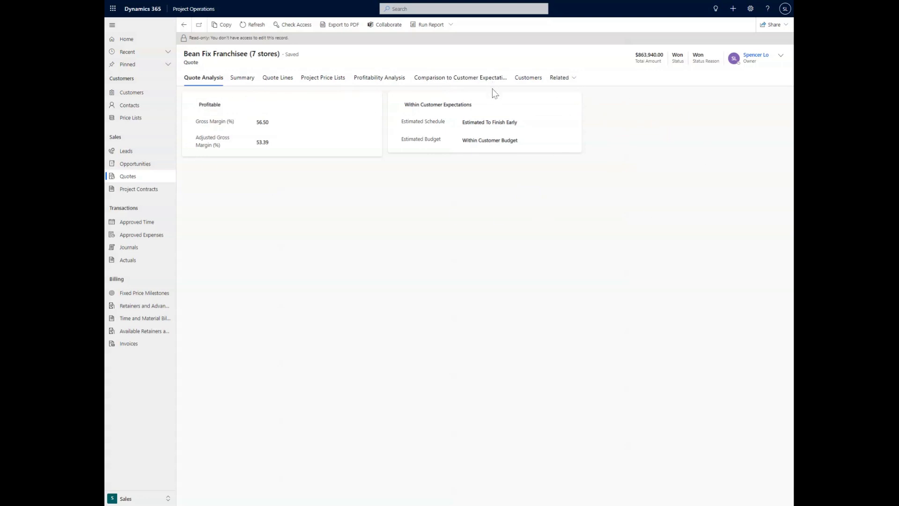